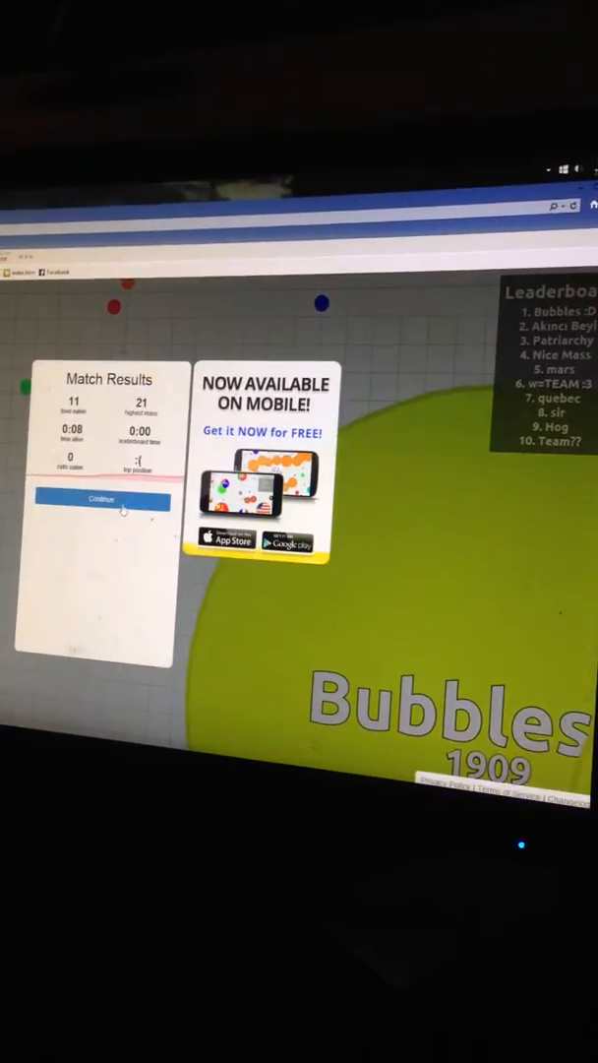
Dismiss the Match Results panel with Continue to rejoin the game.
{"action": "left_click", "coordinate": [108, 500]}
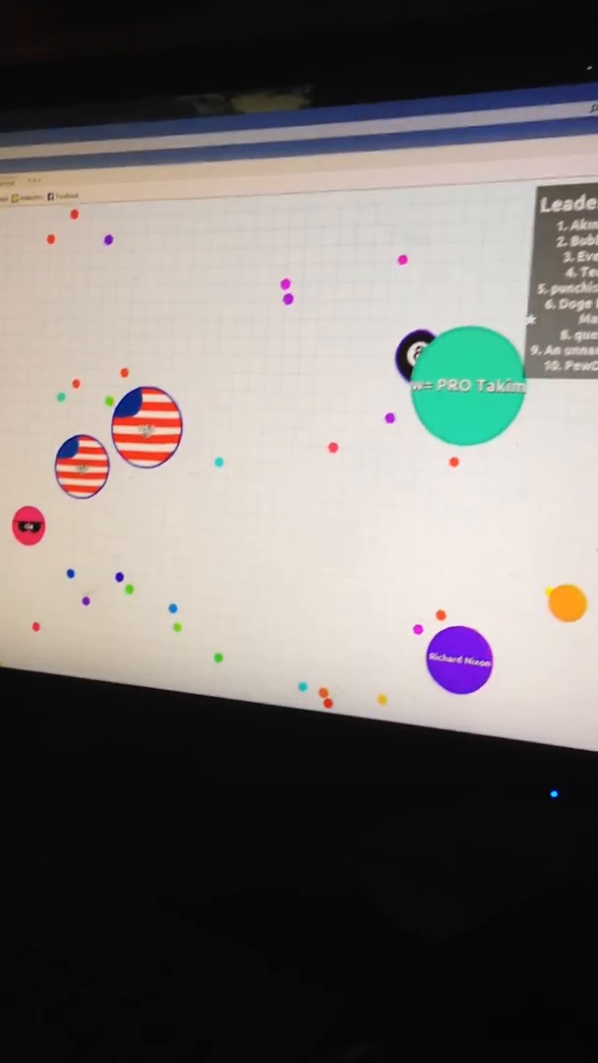
{"action": "mouse_move", "coordinate": [312, 448]}
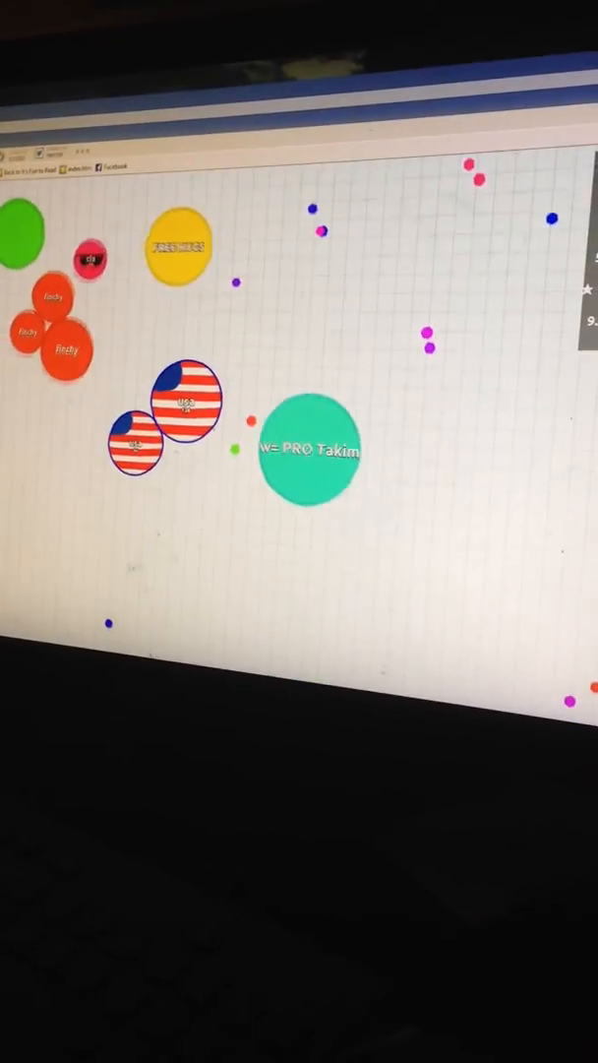